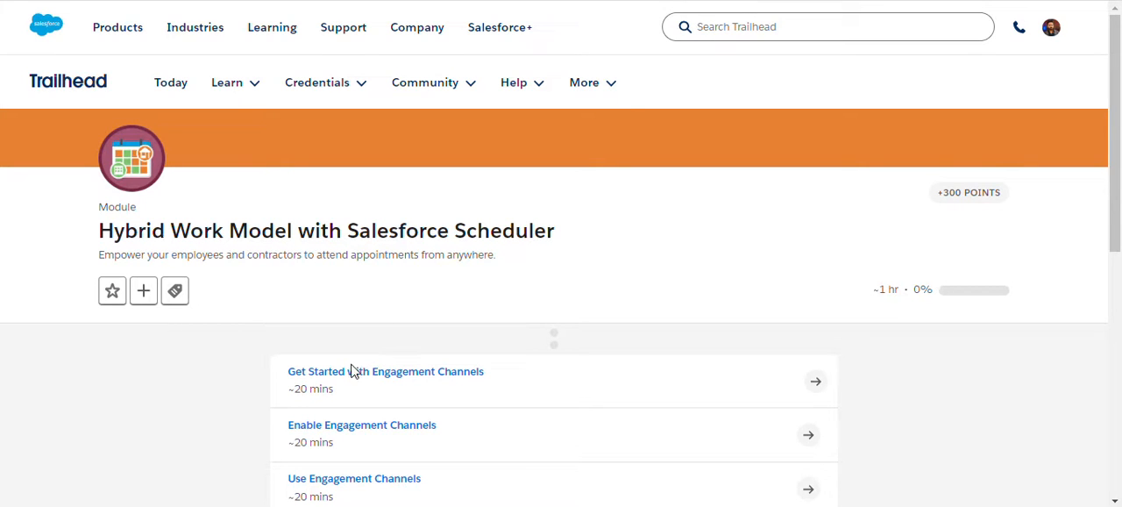
Enter the Get Started with Engagement Channels unit and read down to its quiz questions
click(385, 372)
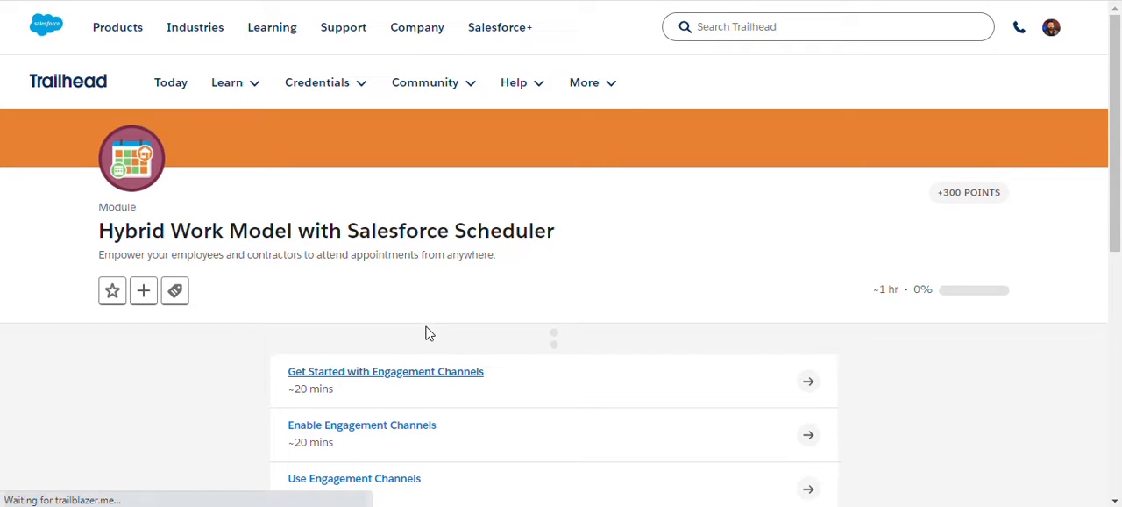
click(385, 371)
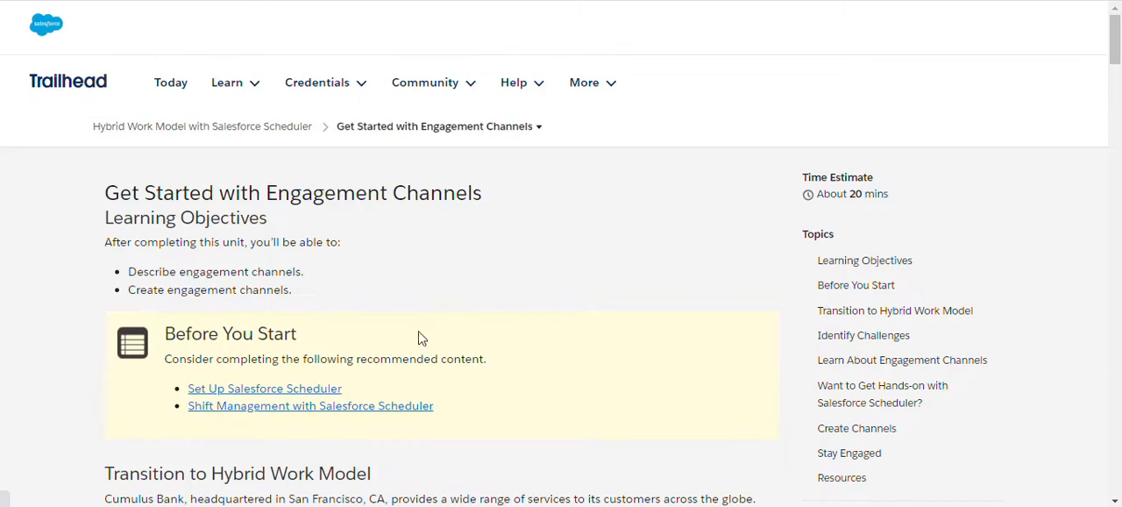
scroll(down, 3)
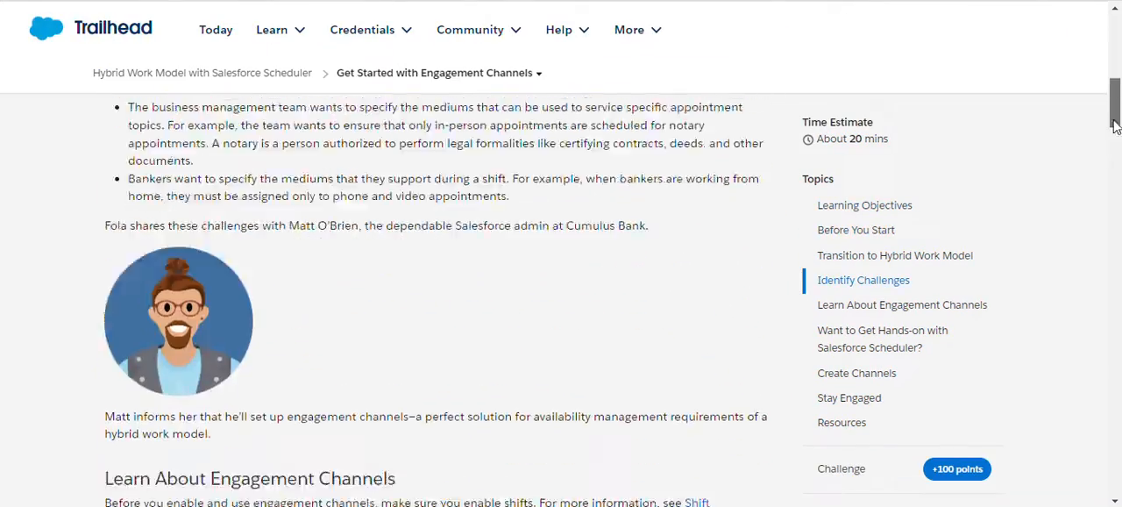
scroll(down, 3)
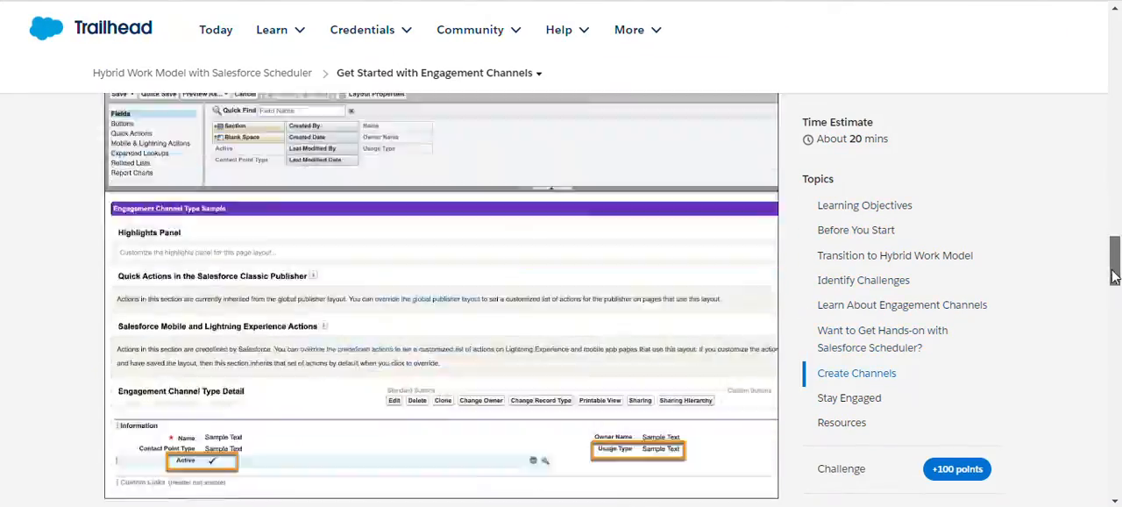
scroll(down, 3)
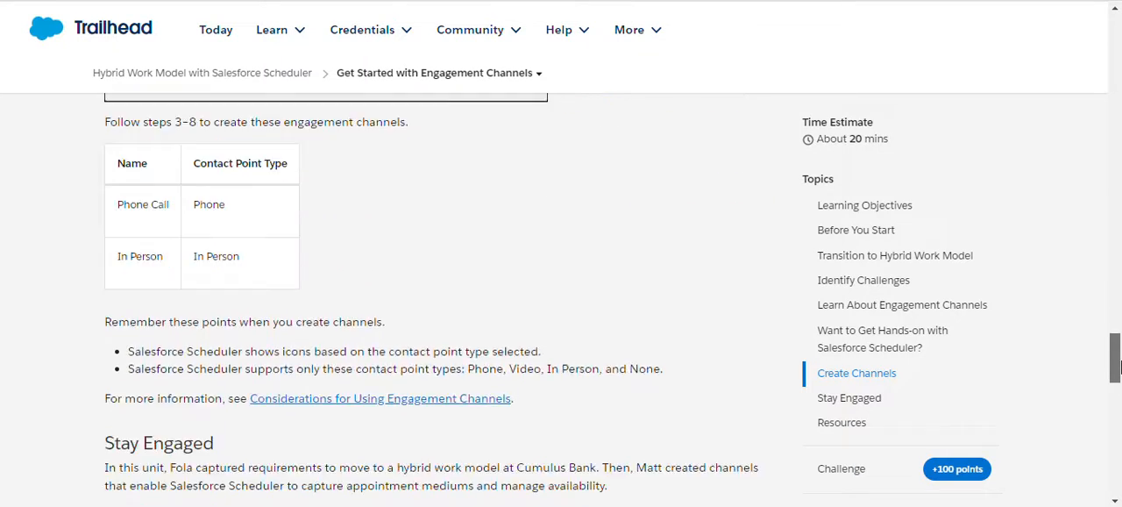
scroll(down, 3)
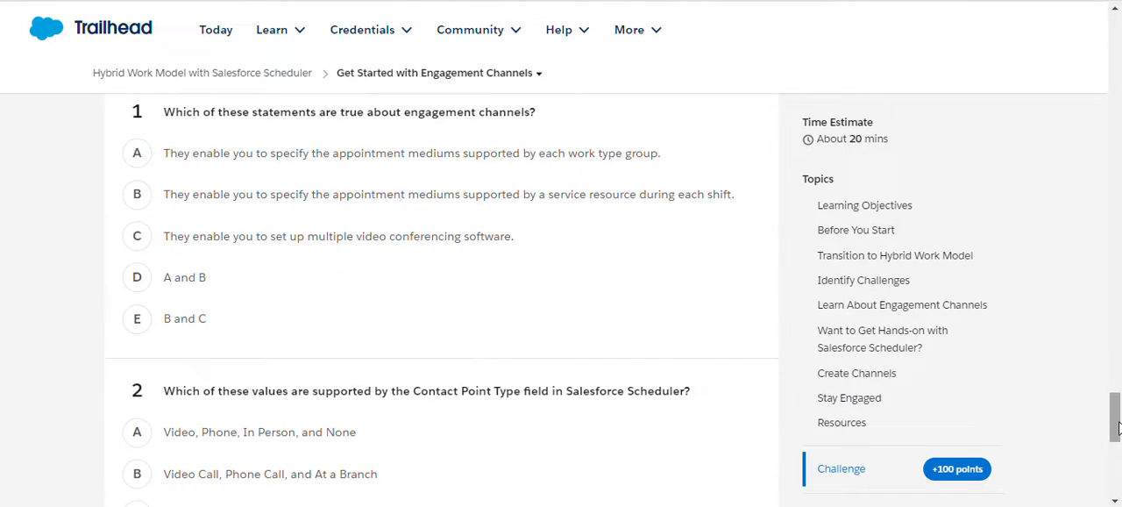
Answer both questions of the first unit's quiz and submit it for +100 points
scroll(up, 3)
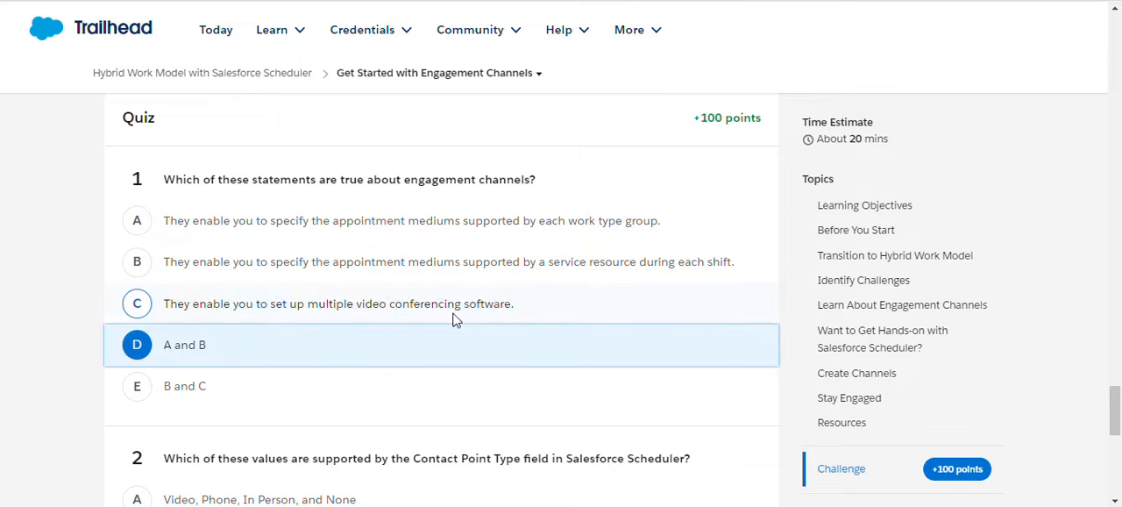
scroll(down, 3)
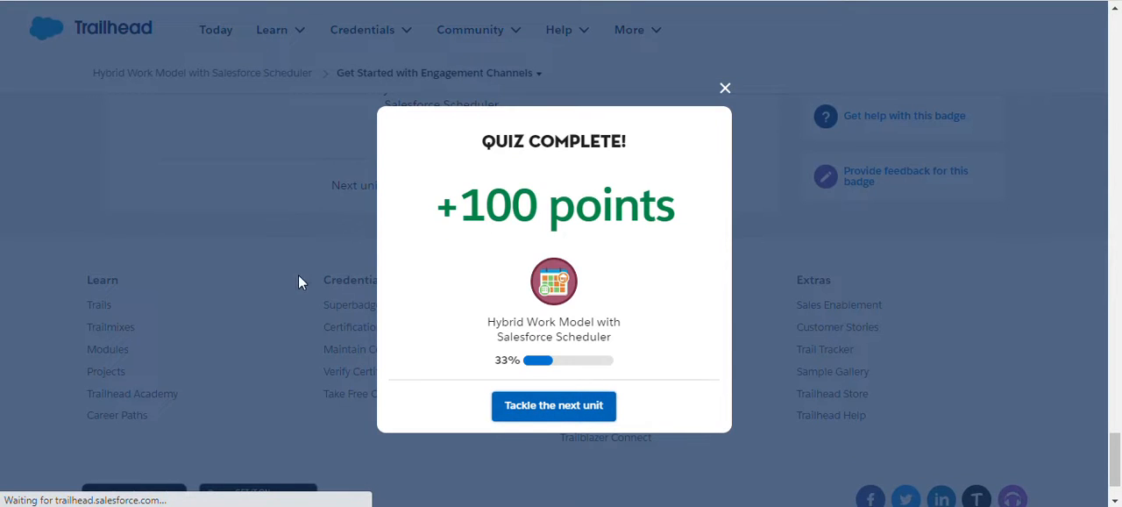
Continue to the Enable Engagement Channels unit and read down to its quiz
click(554, 405)
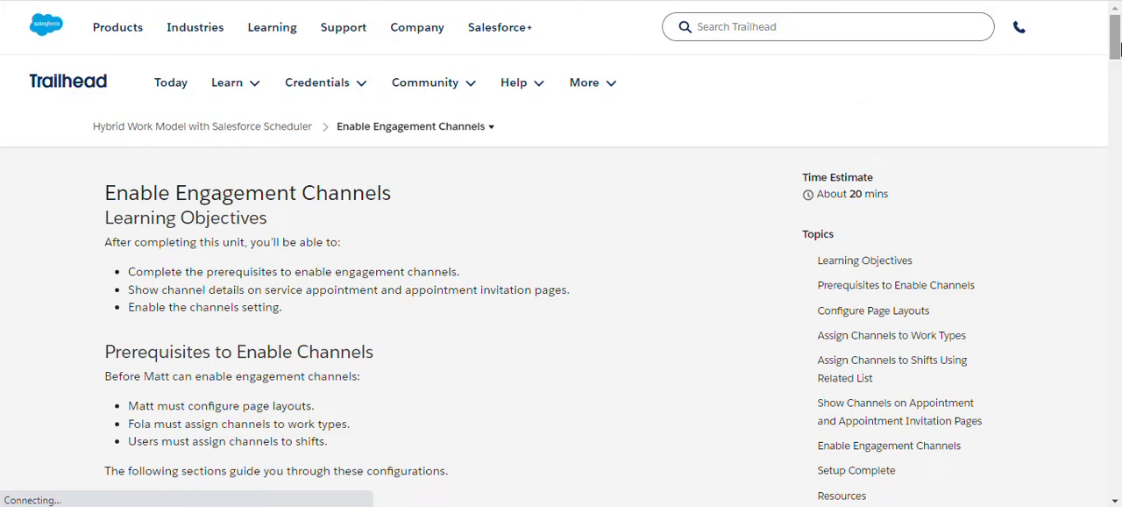
scroll(down, 3)
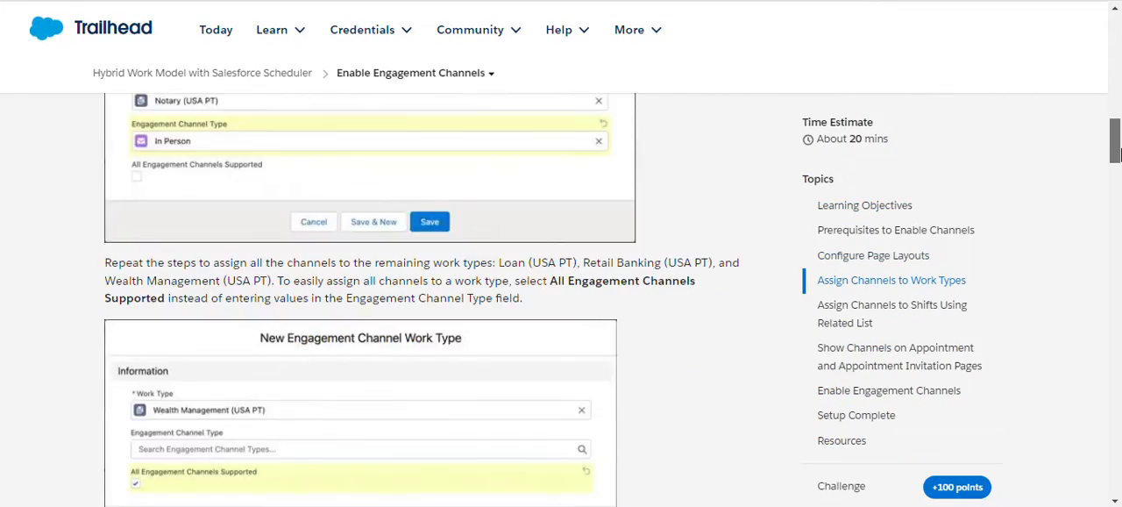
scroll(down, 3)
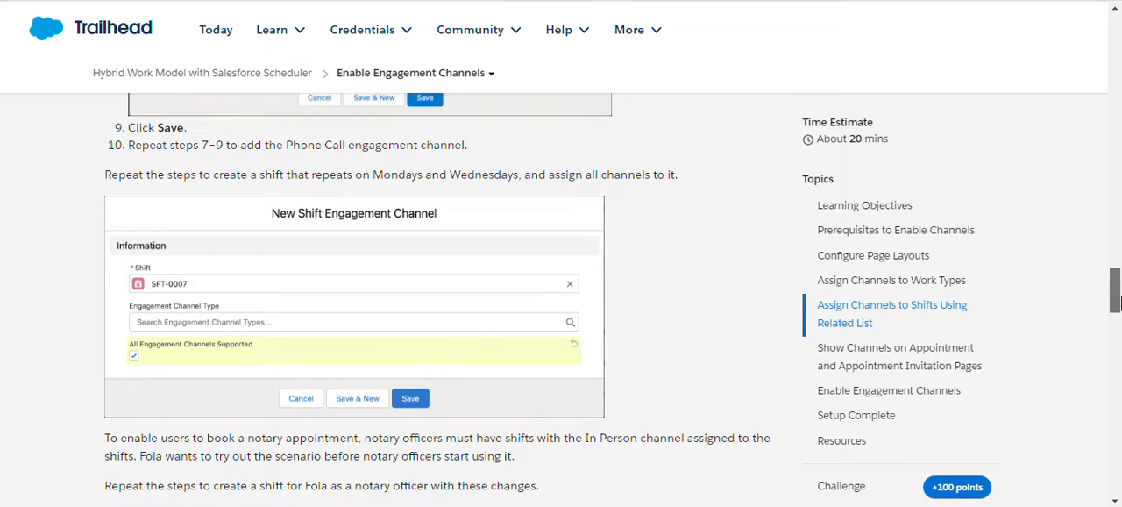
scroll(down, 3)
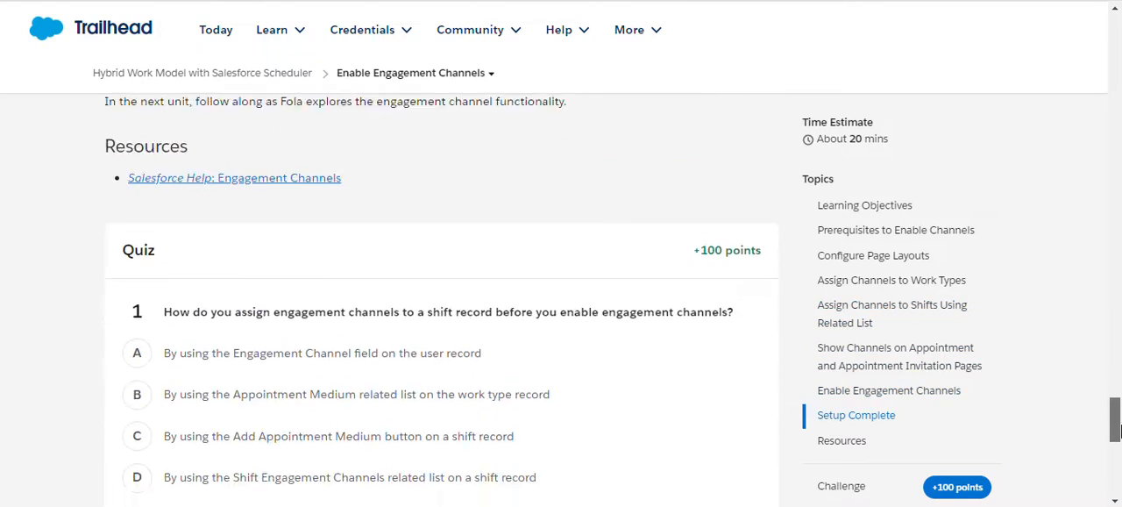
scroll(down, 3)
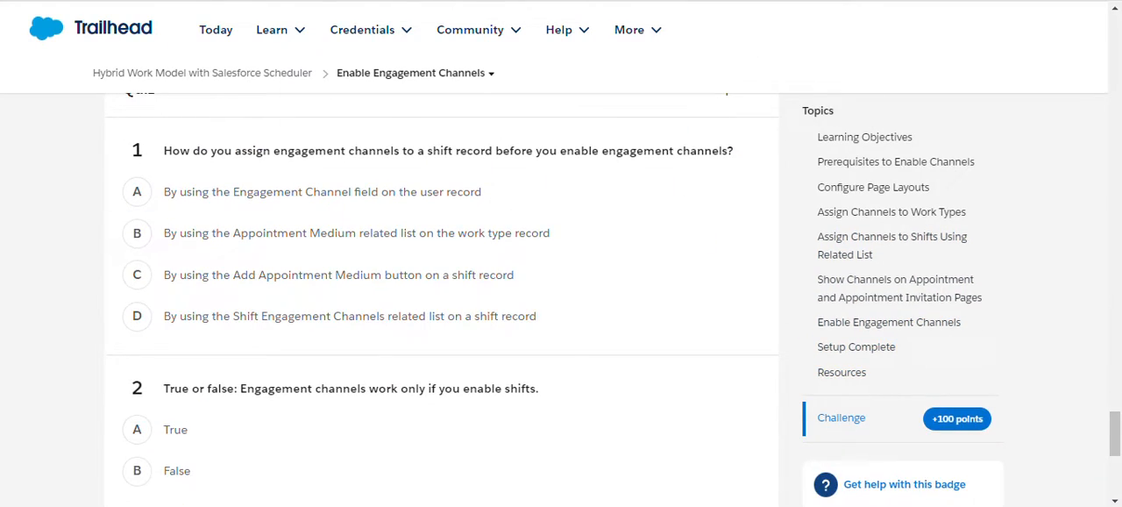
Answer D and True, submit the quiz for +50 points, and continue to Use Engagement Channels
scroll(up, 3)
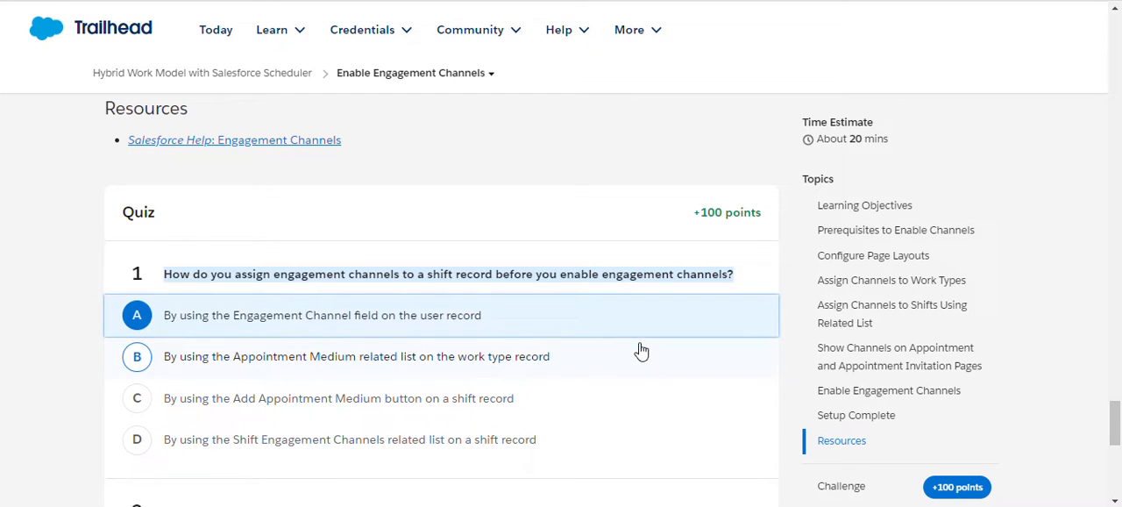
mouse_move(74, 295)
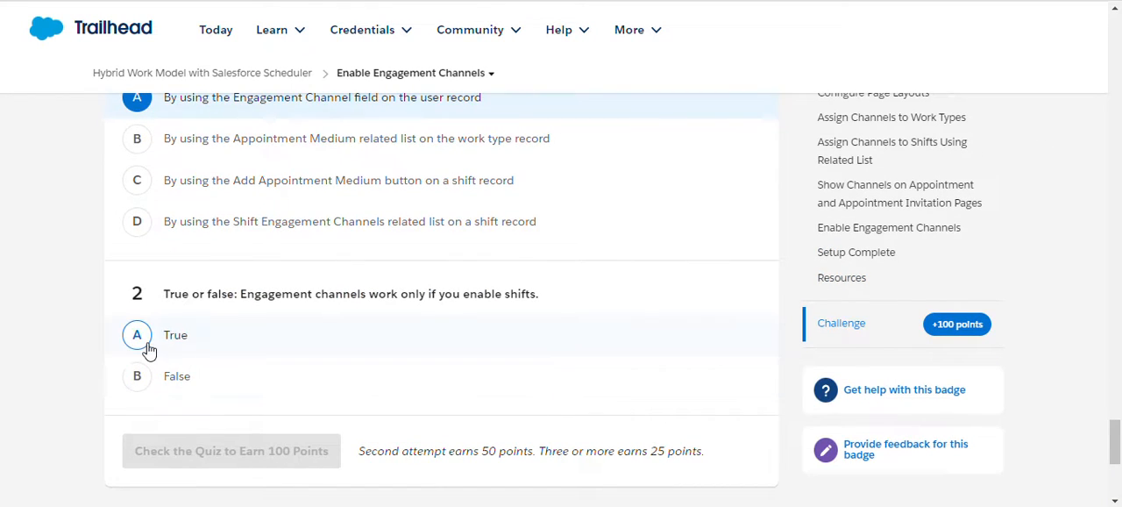
click(231, 449)
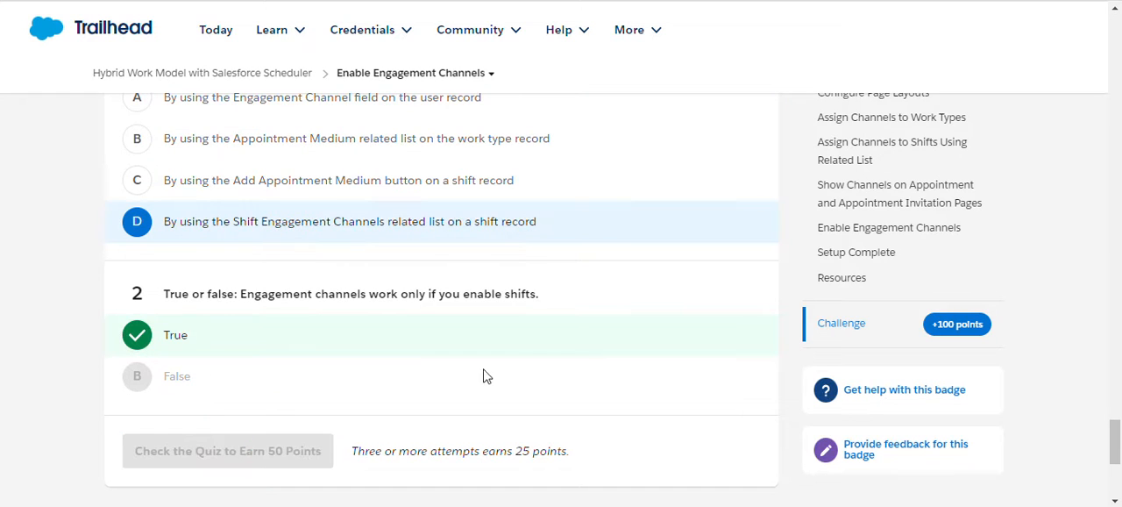
click(228, 449)
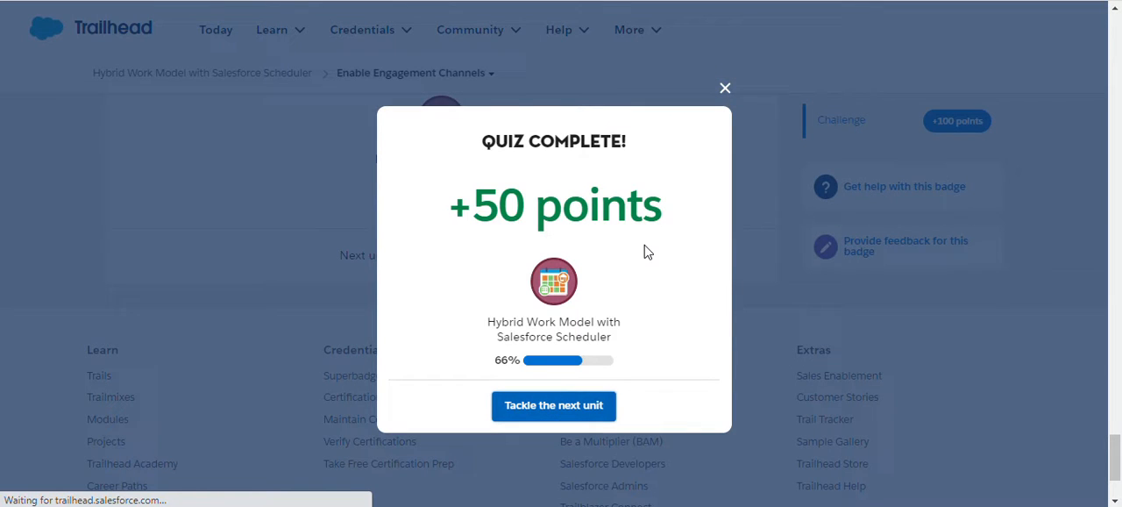
click(555, 405)
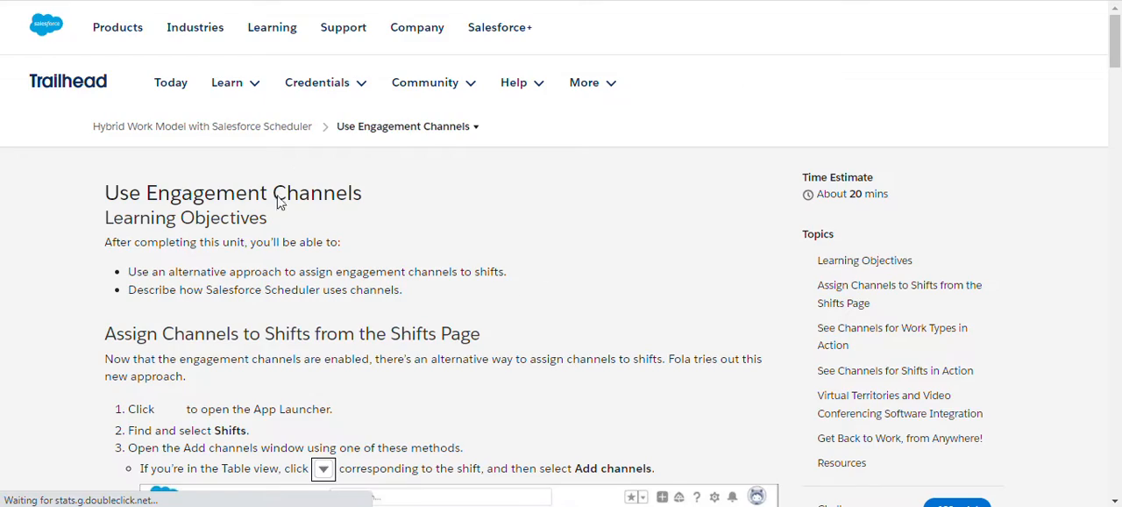
scroll(down, 3)
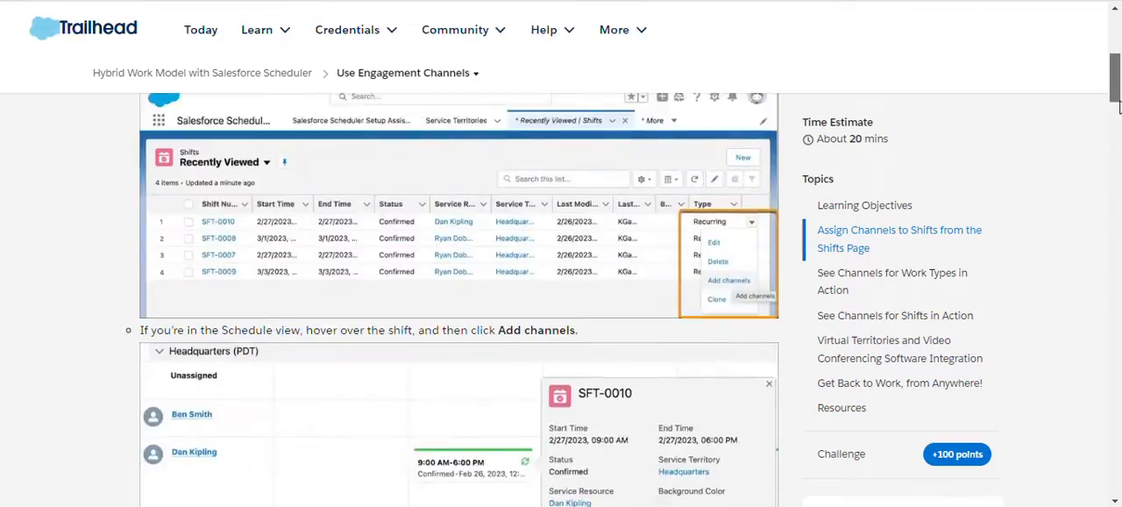
scroll(down, 3)
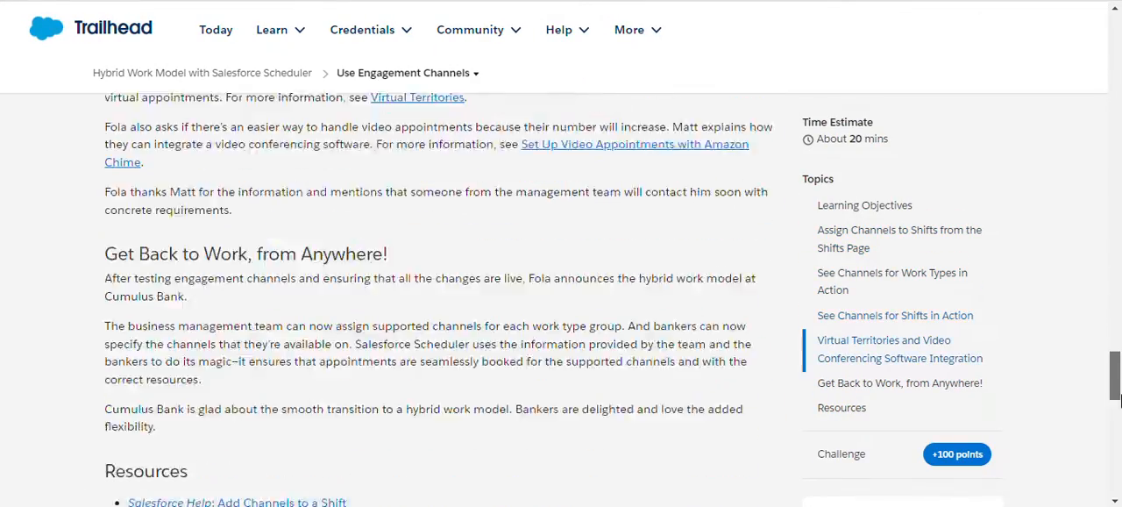
scroll(down, 3)
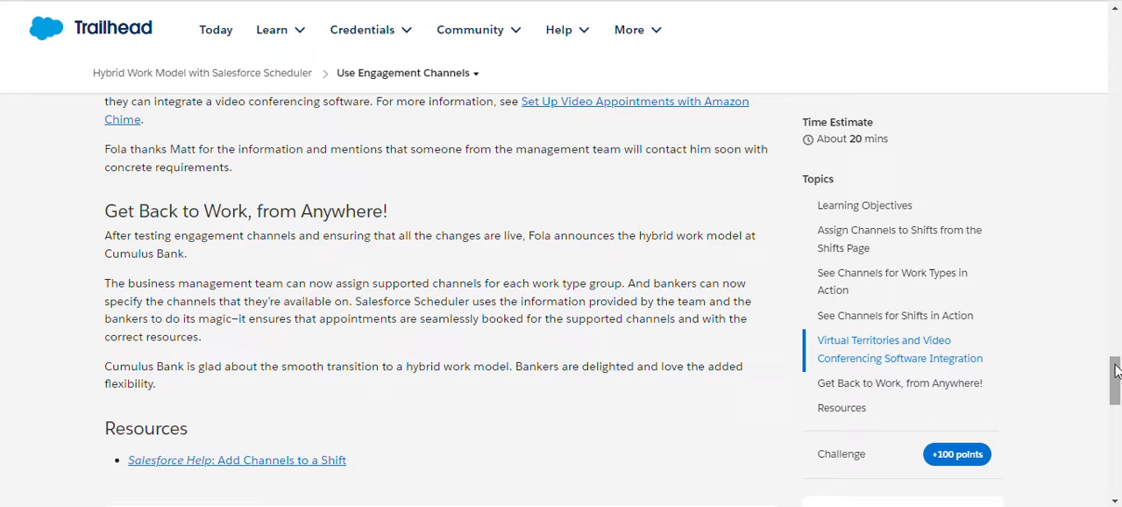
scroll(down, 3)
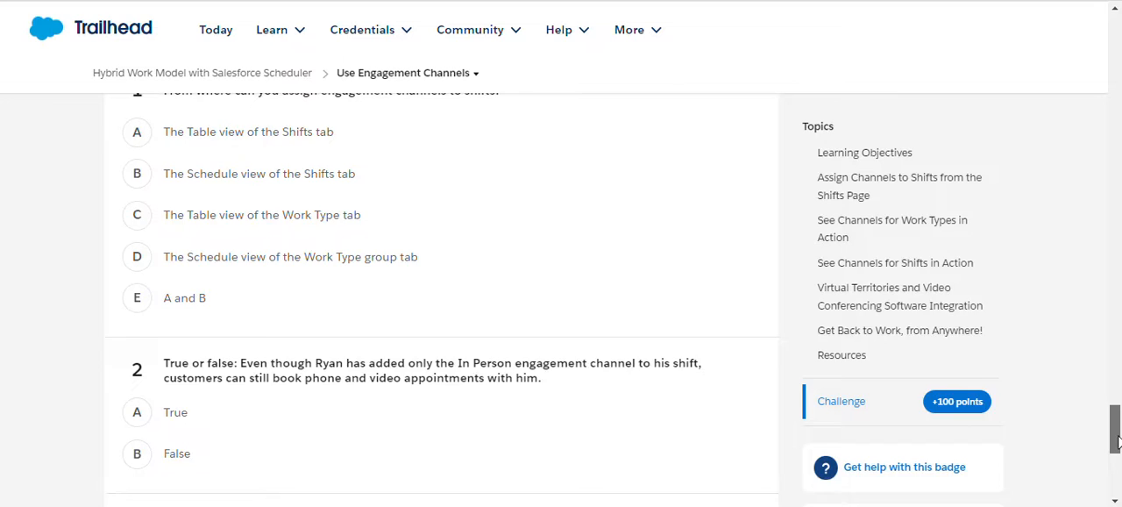
Answer E (A and B) and False, submit the quiz, and review the earned badge dialog
scroll(up, 3)
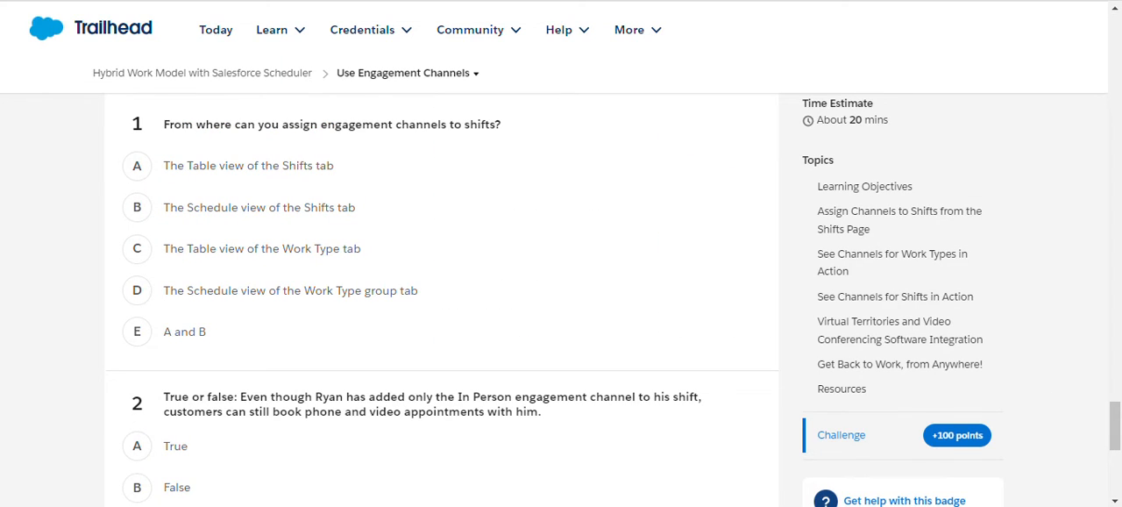
click(137, 340)
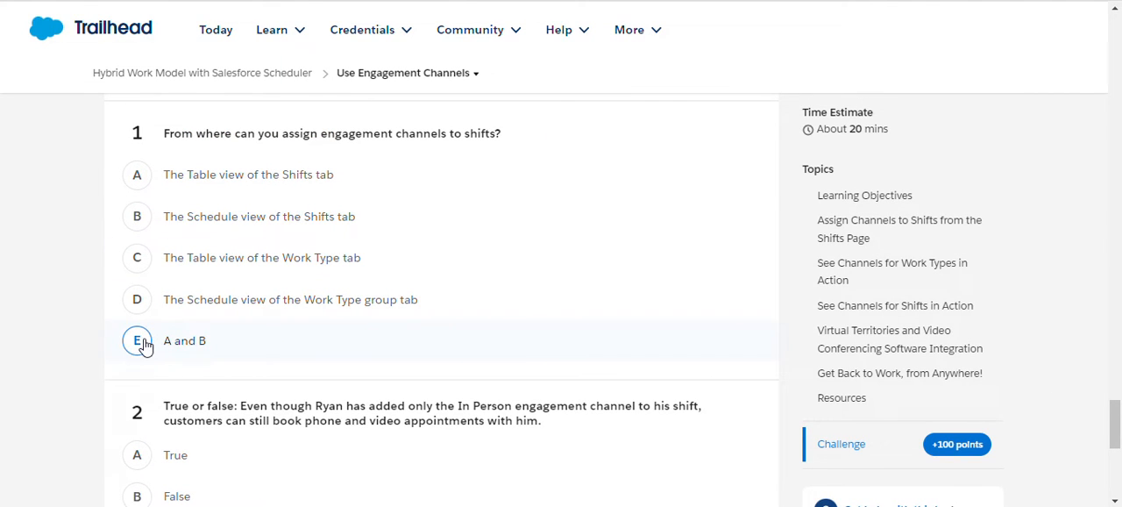
click(137, 340)
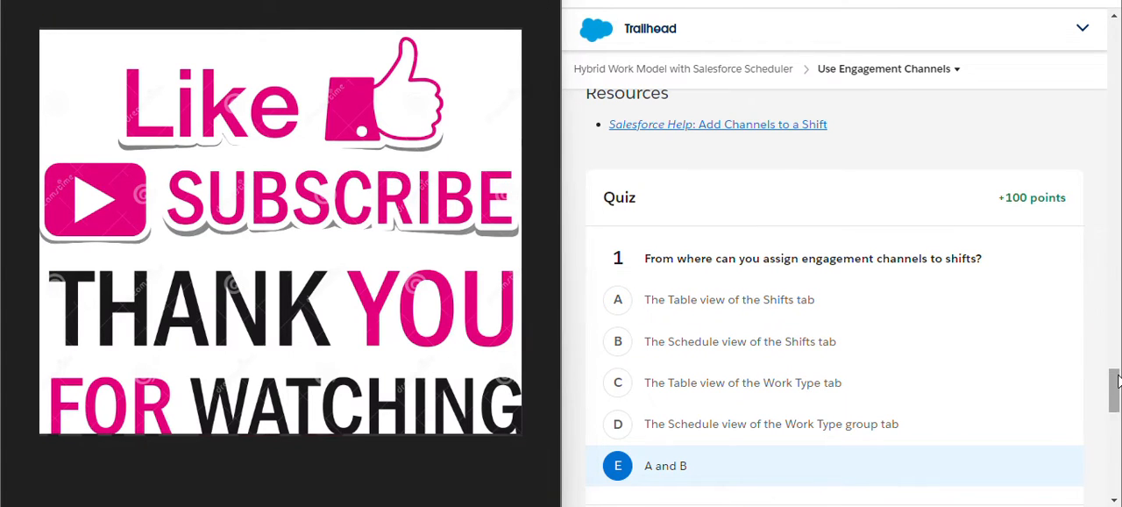
scroll(down, 3)
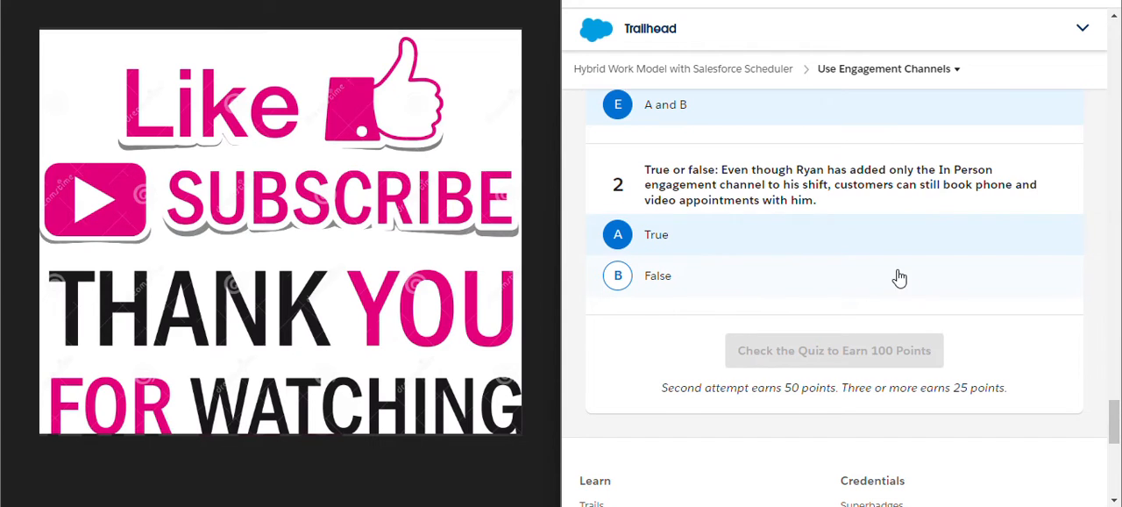
click(658, 275)
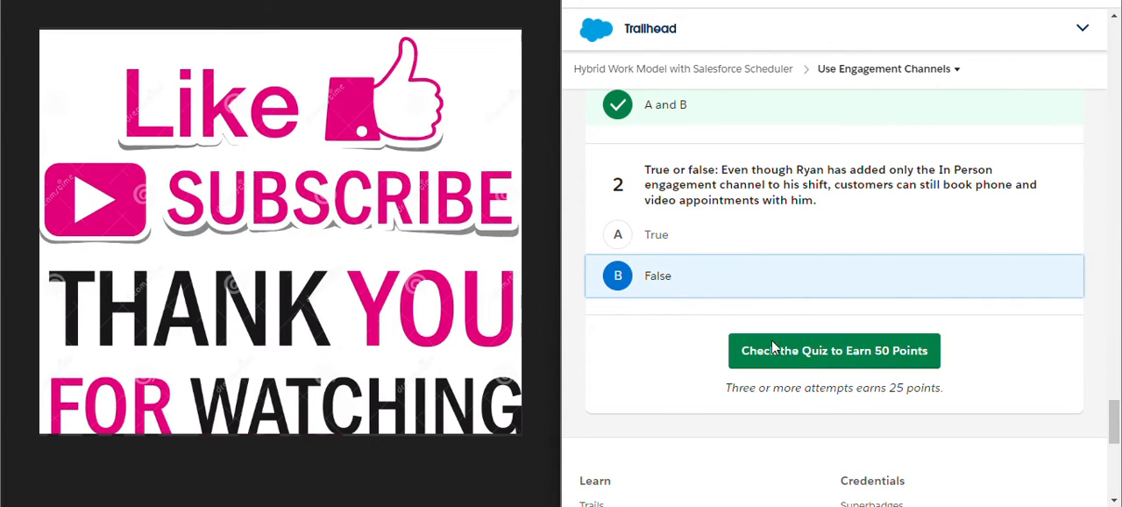
click(834, 350)
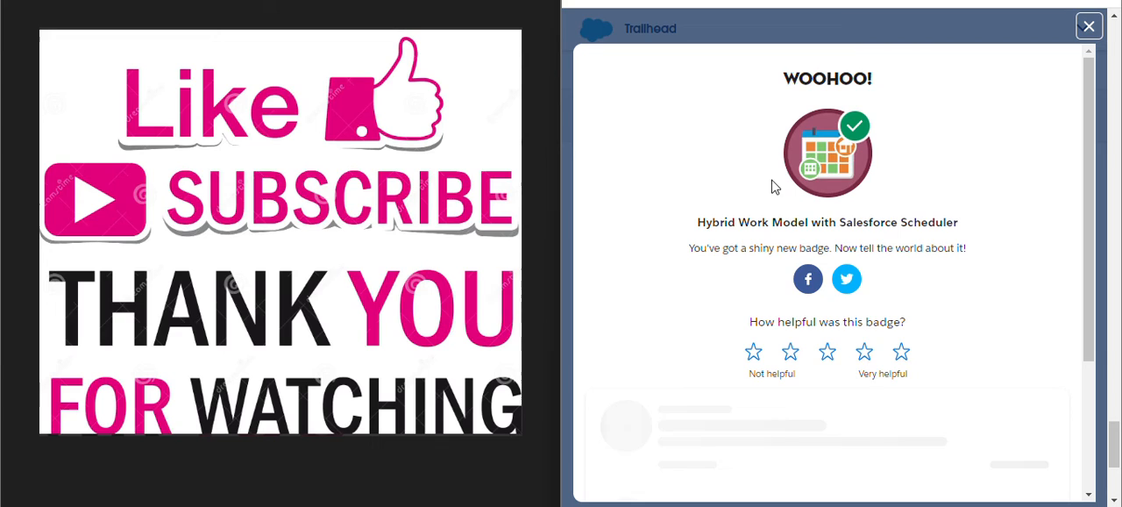
scroll(down, 3)
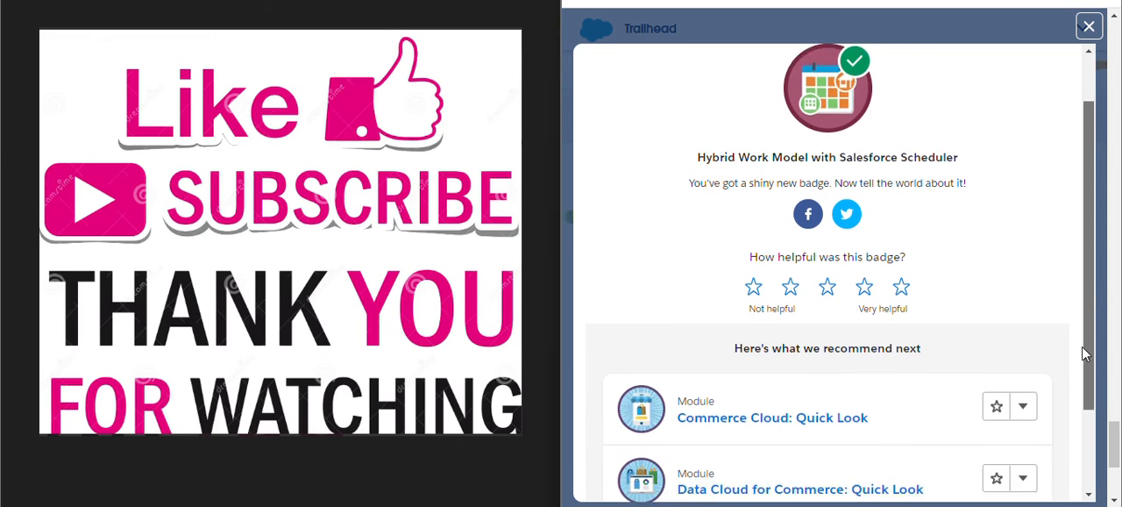
scroll(up, 3)
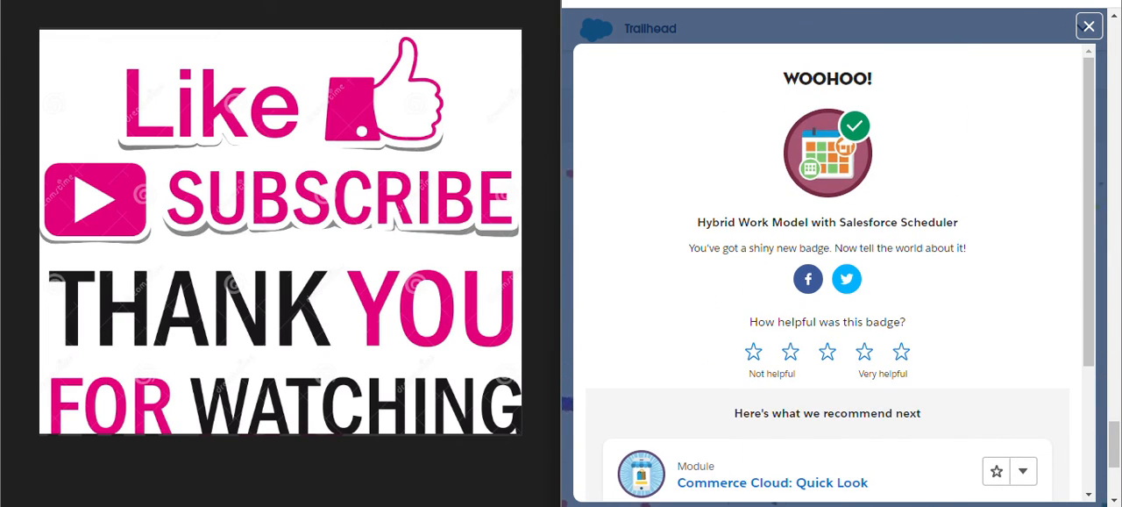